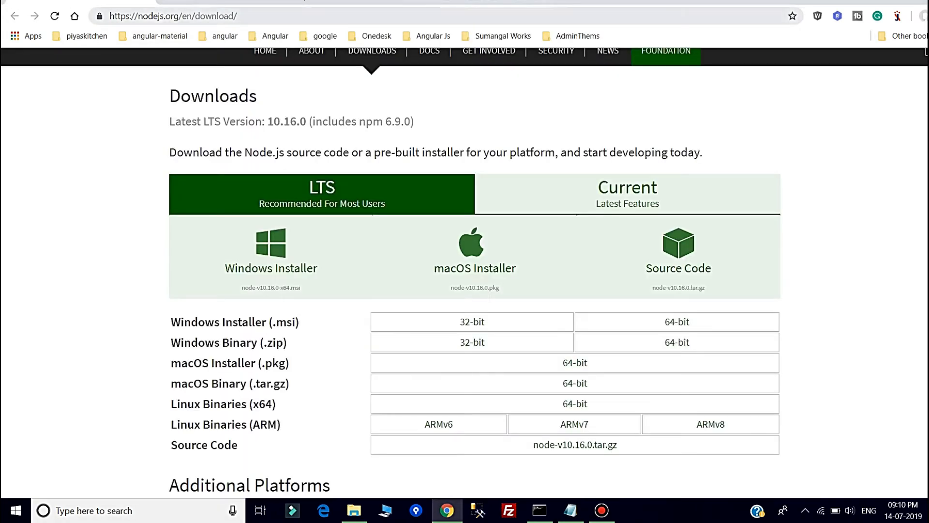
mouse_move(627, 194)
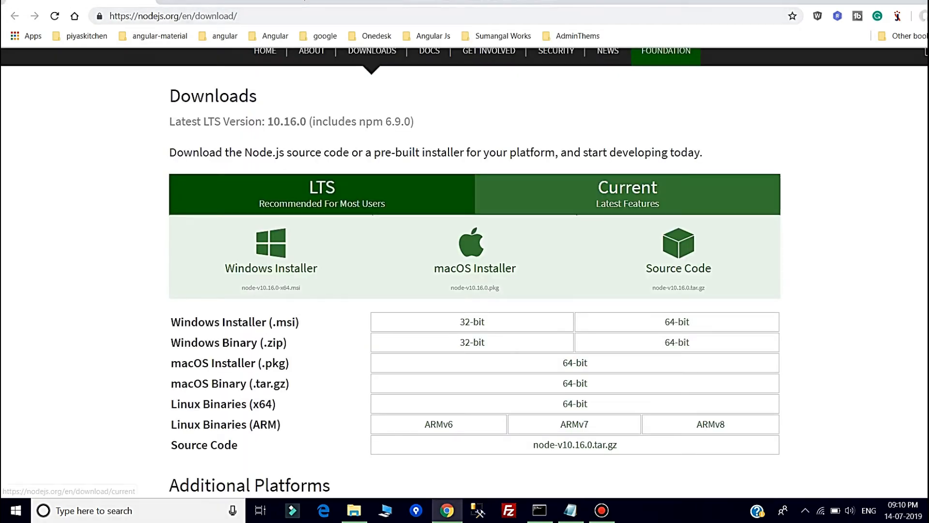
mouse_move(574, 361)
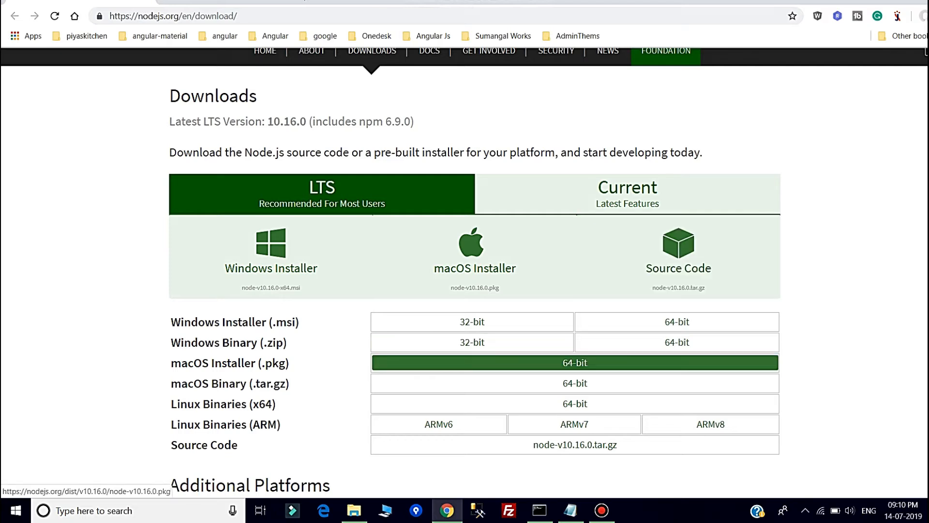
Step: Review the Node.js LTS downloads and bring up a Command Prompt at the home folder
left_click(676, 342)
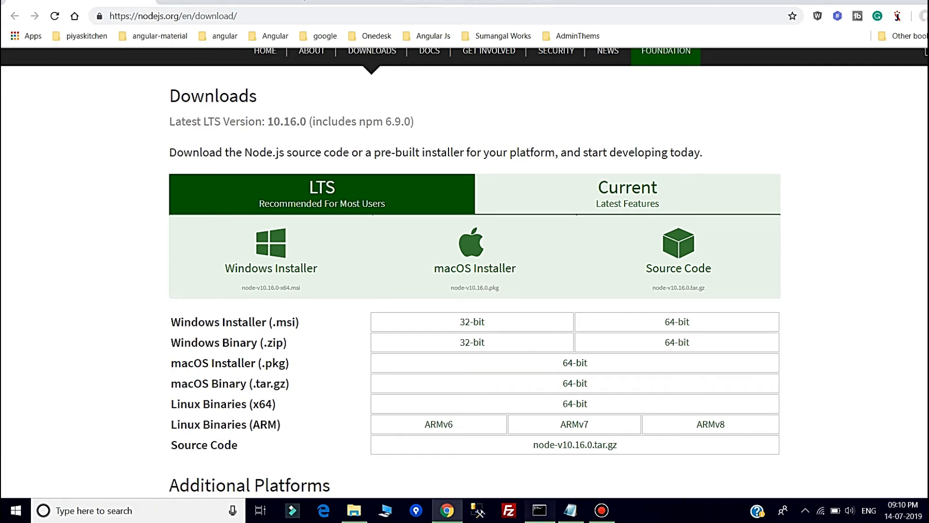
left_click(538, 509)
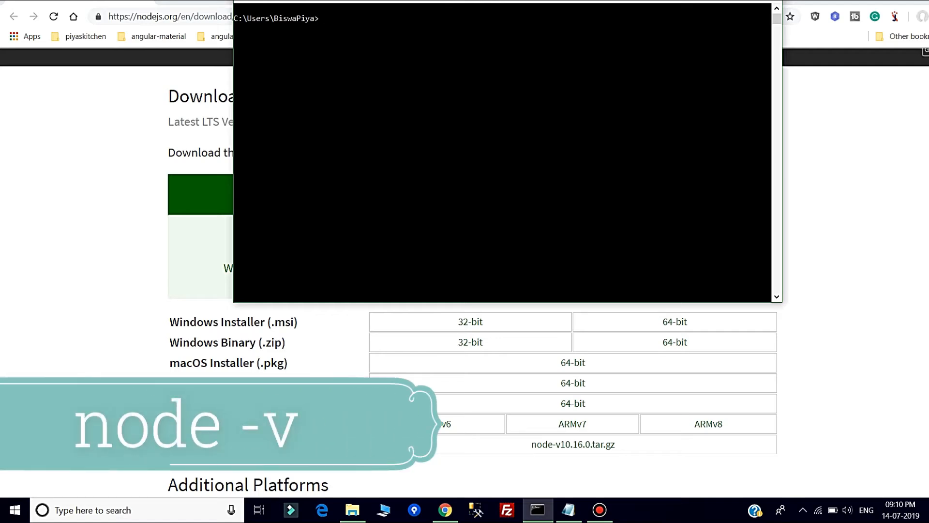
Step: Run node -v confirming v10.16.0, then enter npm -v for the npm version
type("node -v")
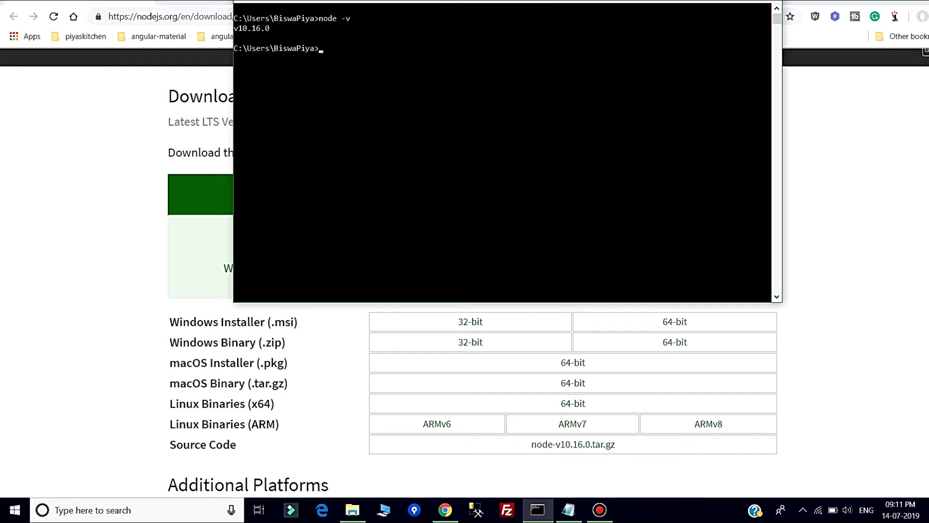
type("npm")
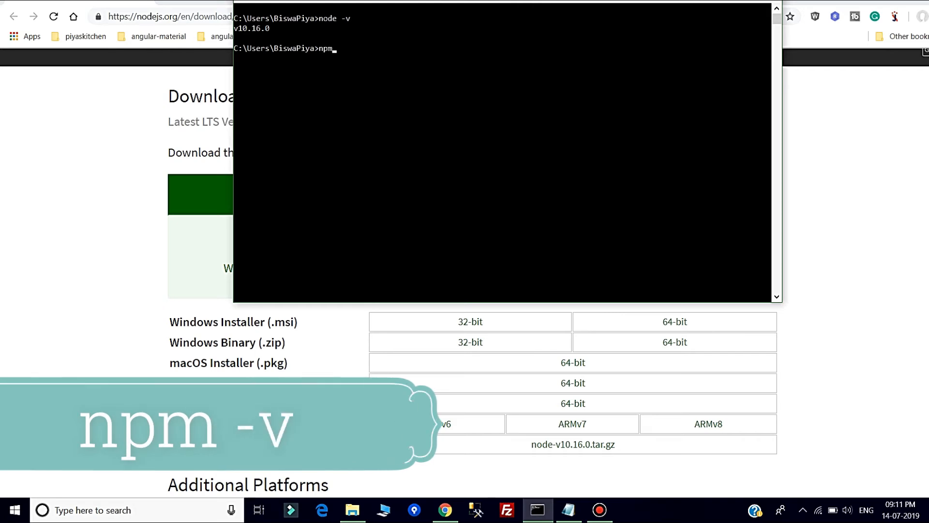
type("-v")
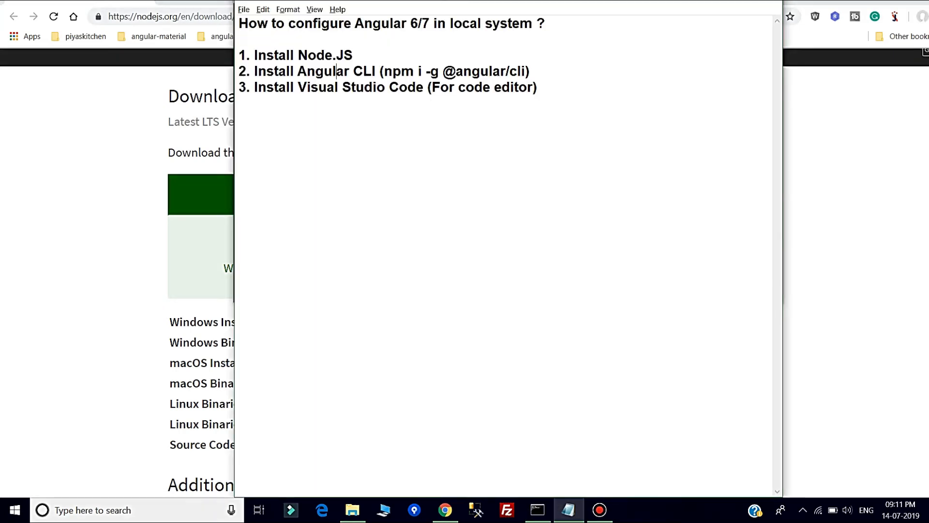
Step: Find 'Installing Angular CLI' on angular.io/cli, then return to Command Prompt showing npm 6.9.0
left_click_drag(385, 70, 528, 70)
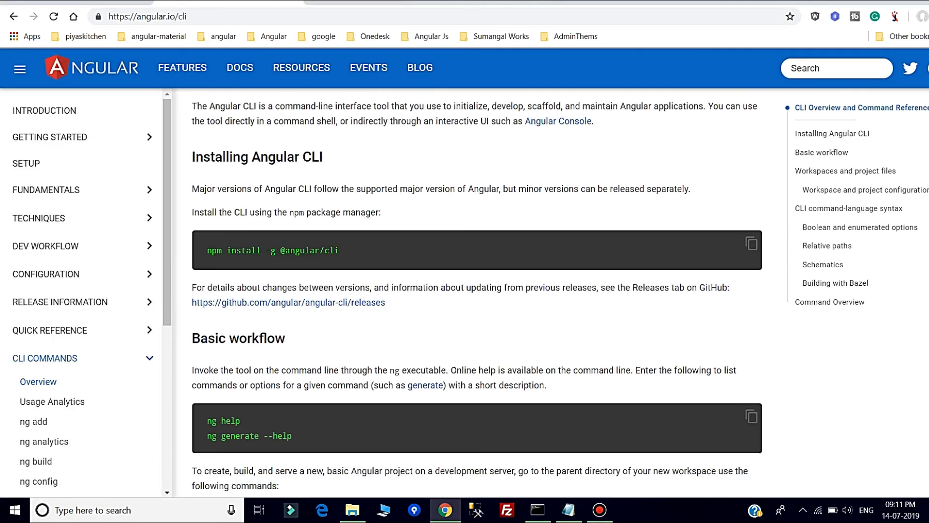
scroll("down", 3)
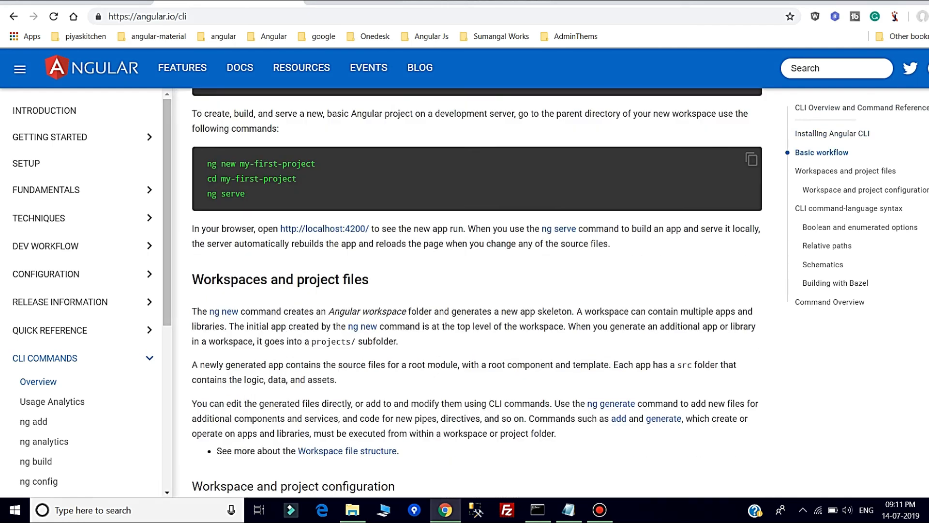
scroll("up", 3)
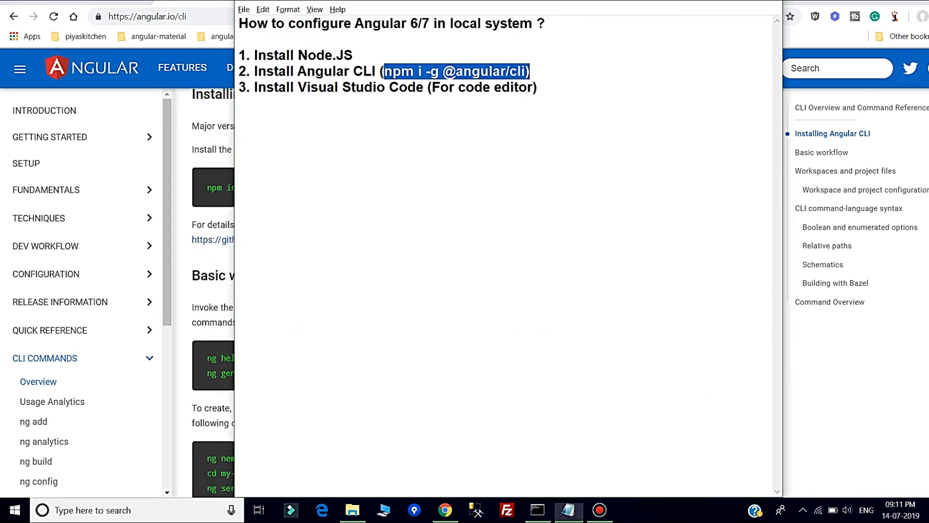
left_click(538, 509)
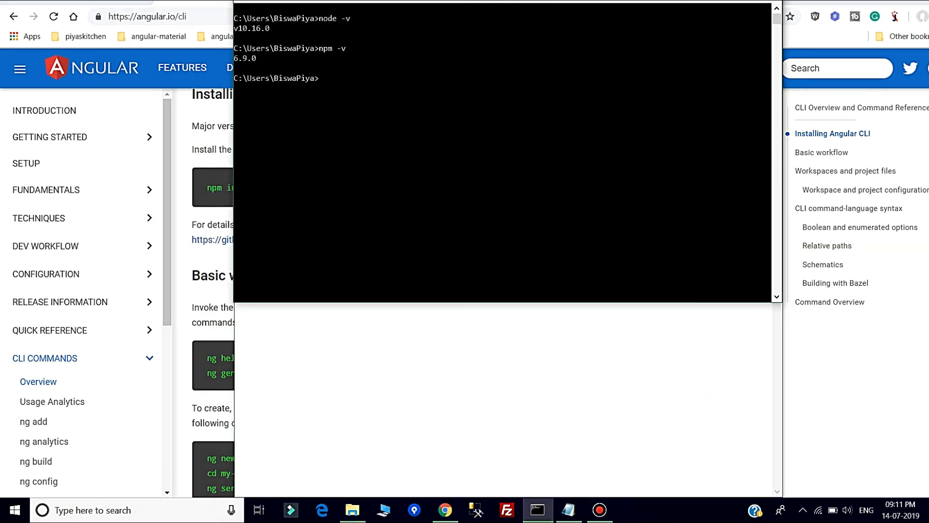
type("npm")
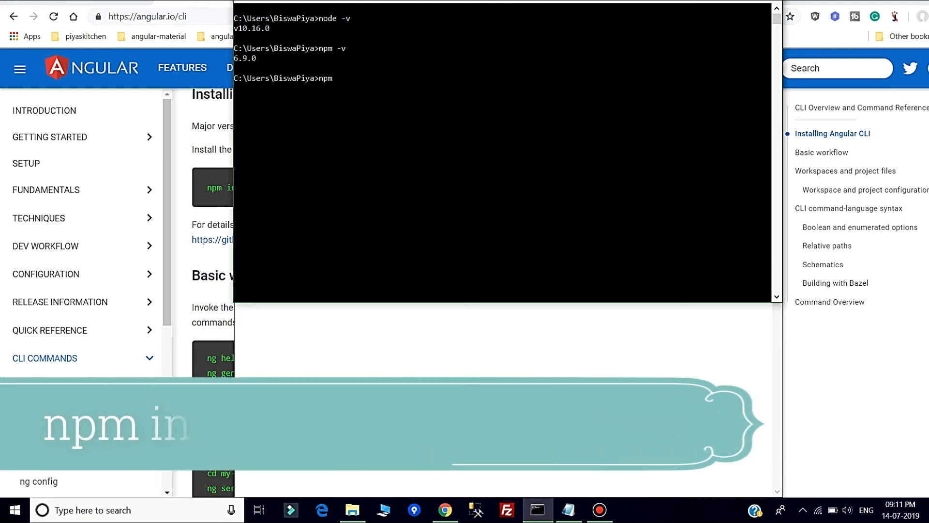
type("i")
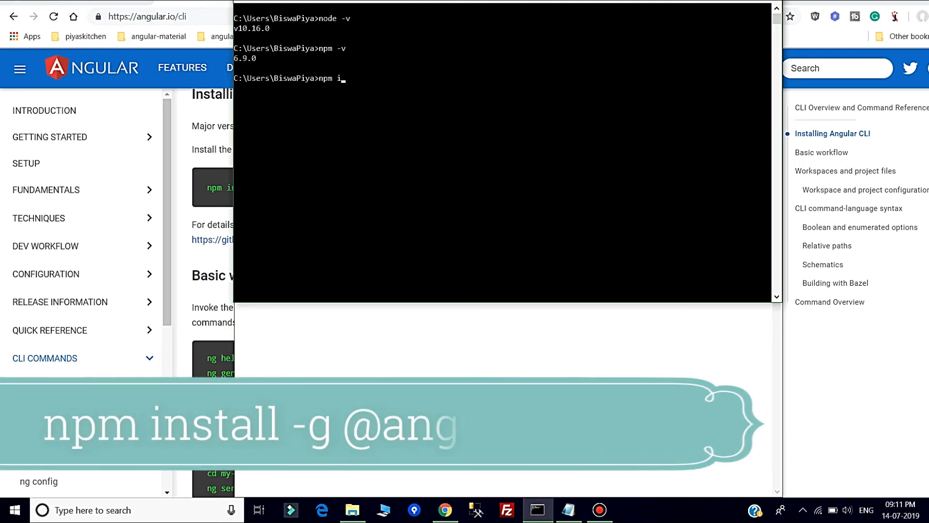
type("n")
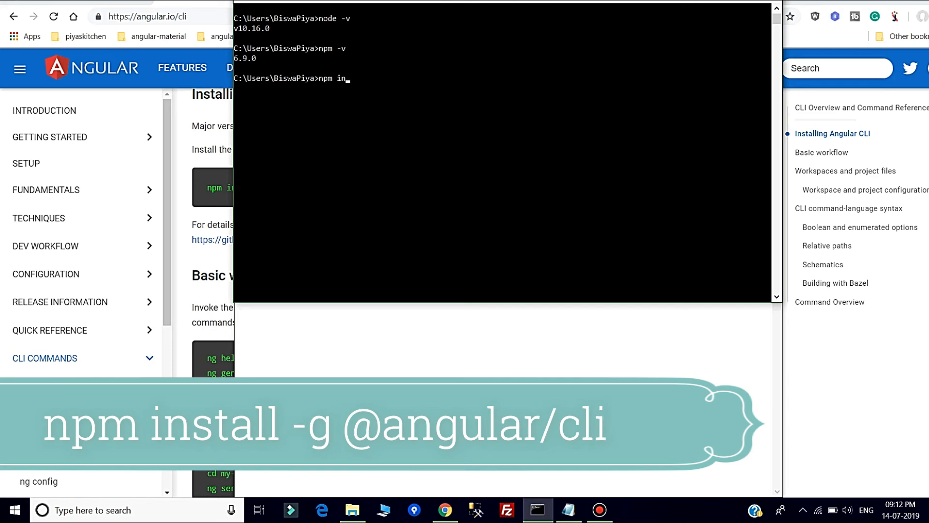
type("stall")
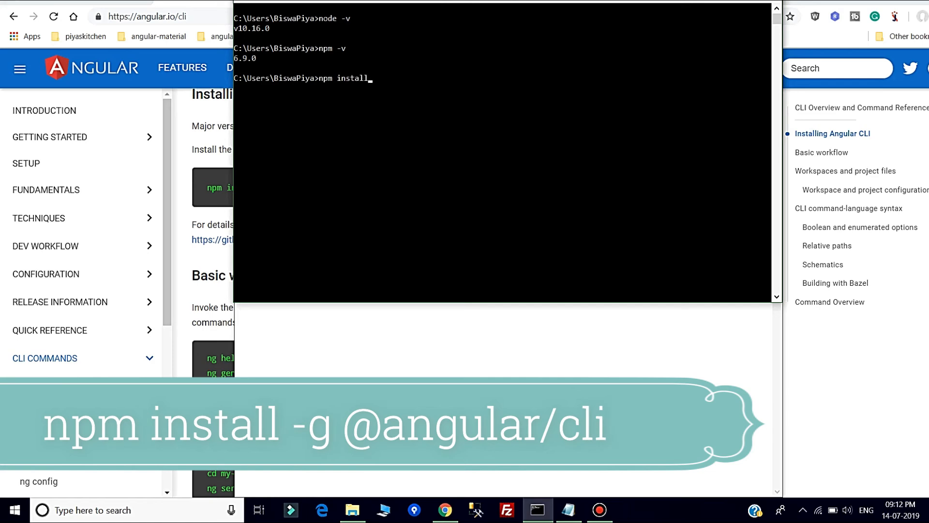
type("-g")
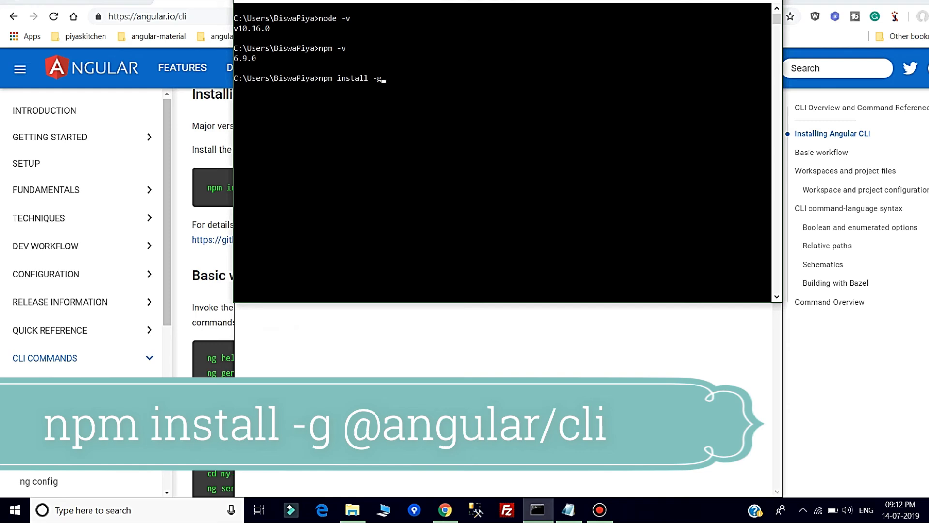
type("@a")
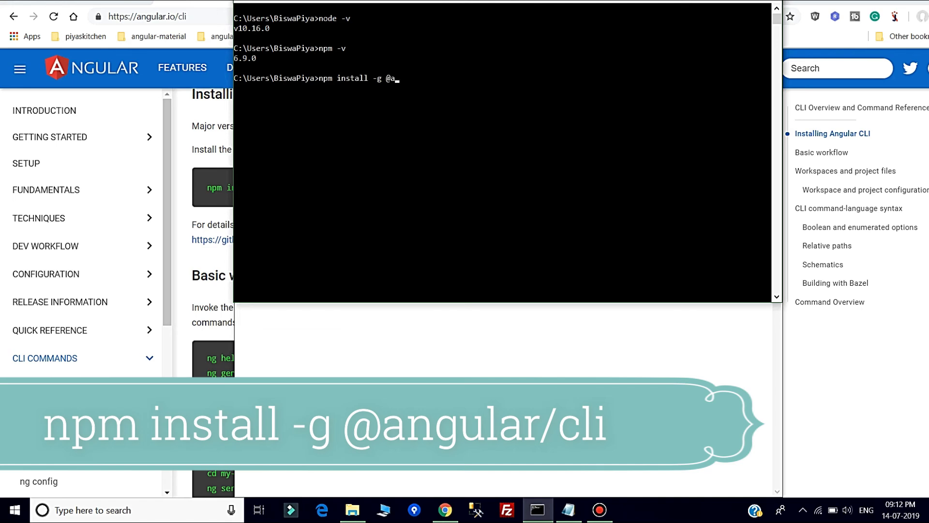
type("ngular")
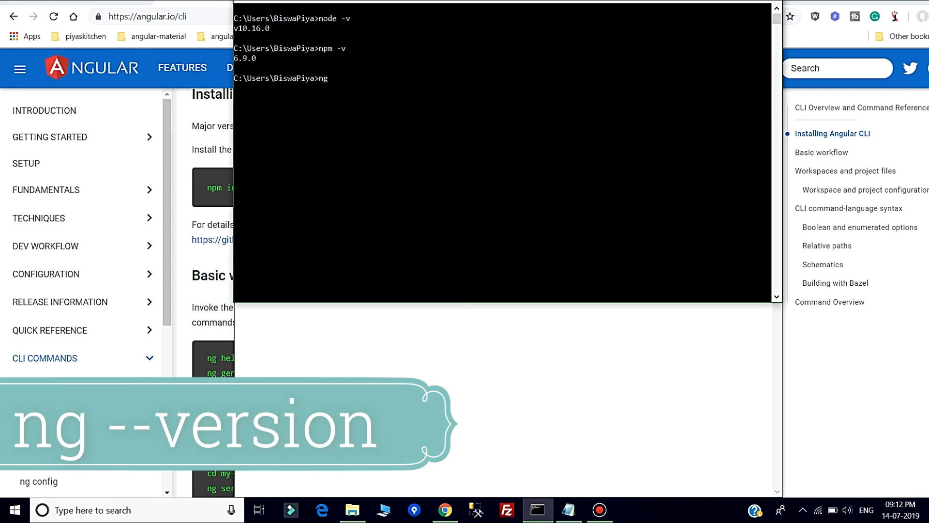
Step: Run ng --version showing Angular CLI 7.1.3, then clear the window with cls
type("-")
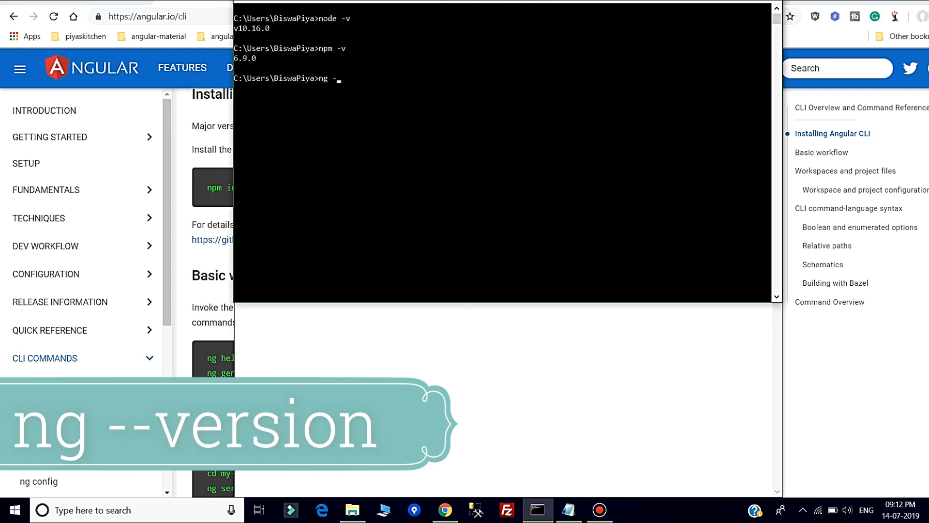
type("-version")
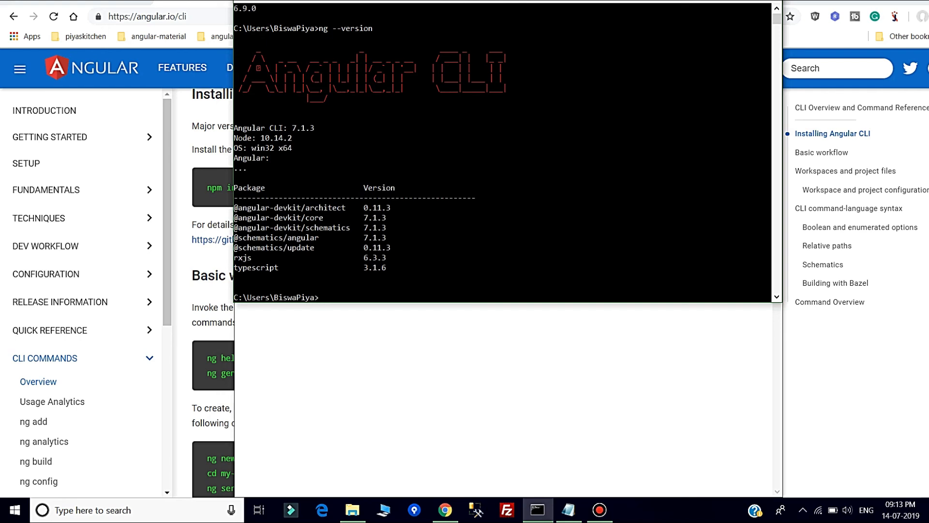
key("Enter")
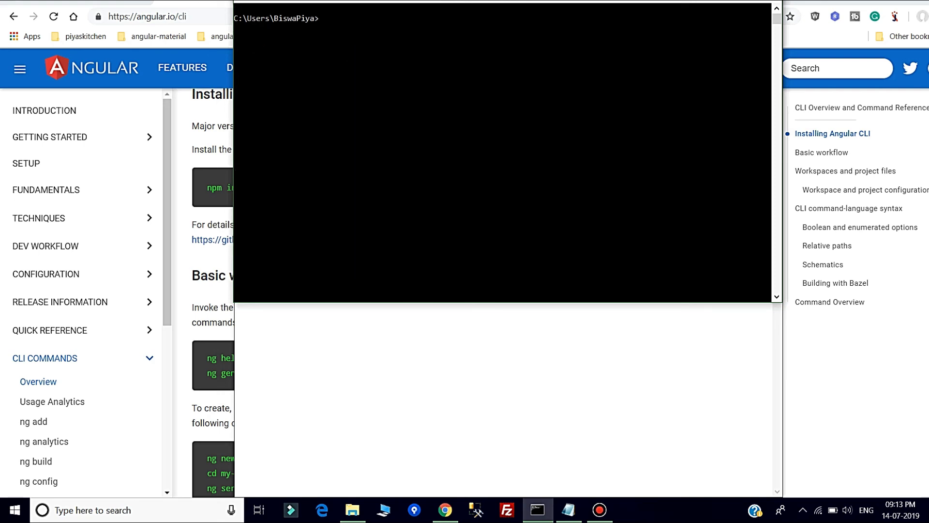